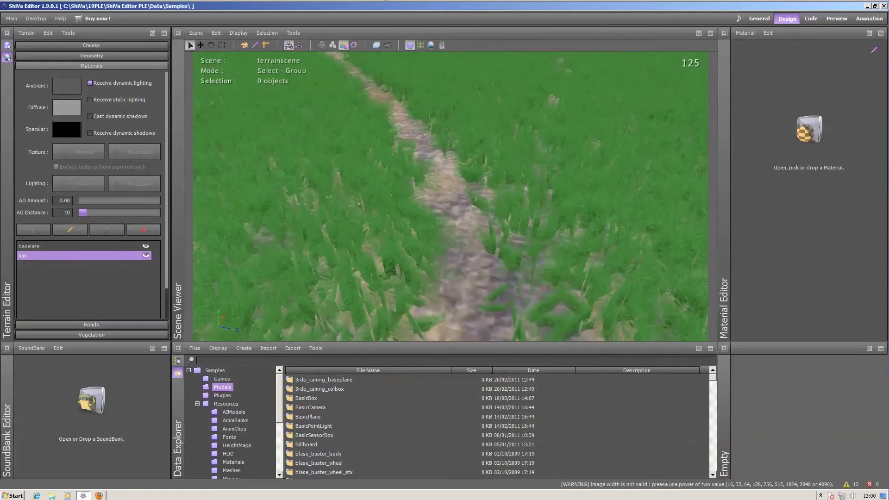
Step: Review the terrain Edit menu's texture sizes (128x128 to 4096x4096) and Bake shadows in textures
{"action": "left_click", "coordinate": [47, 33]}
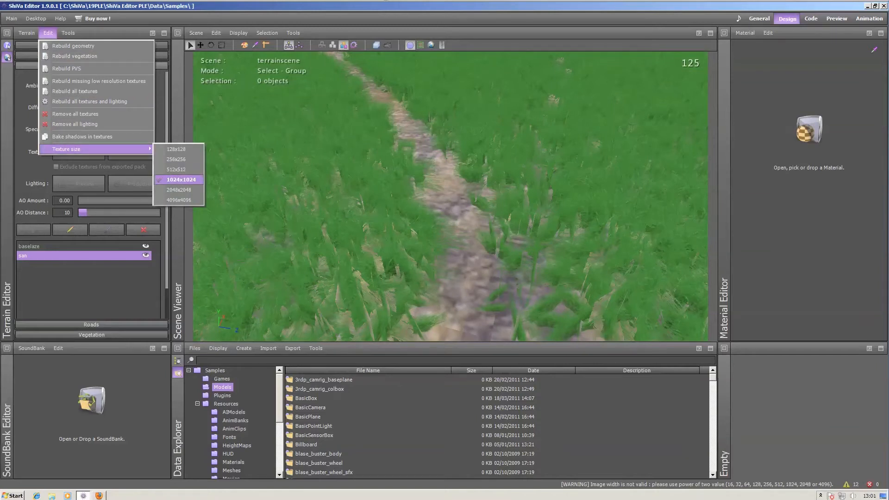
{"action": "mouse_move", "coordinate": [179, 189]}
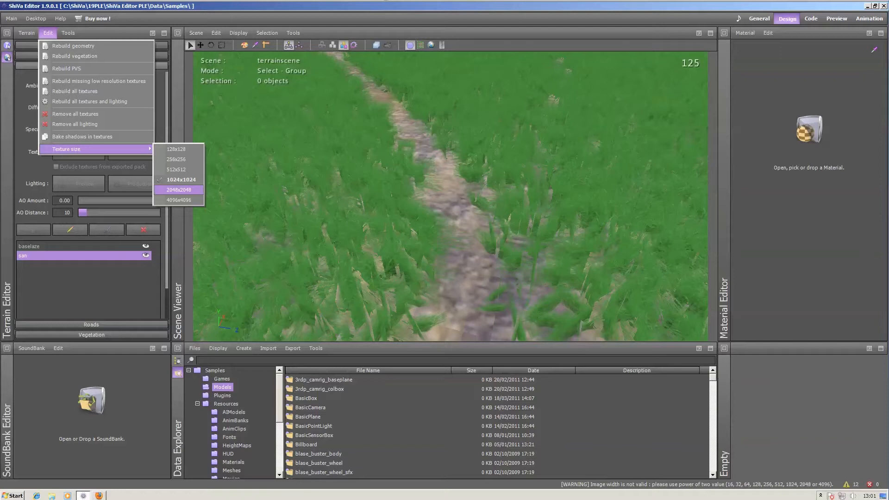
{"action": "mouse_move", "coordinate": [83, 136]}
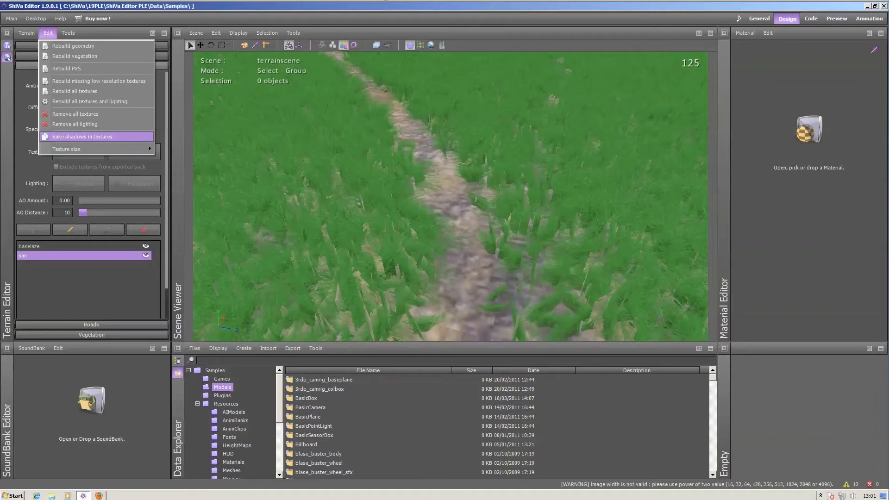
{"action": "mouse_move", "coordinate": [85, 136]}
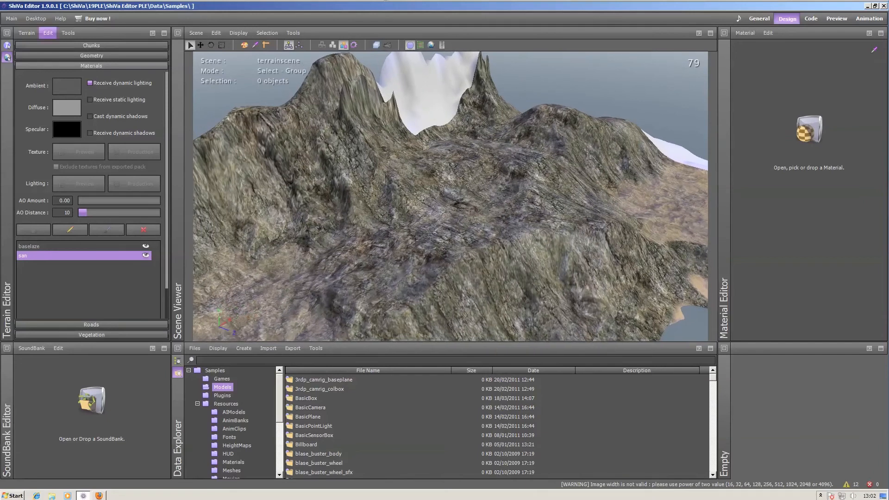
Step: Review the Edit menu's Rebuild all textures, Rebuild missing low resolution textures and Remove all lighting options
{"action": "left_click", "coordinate": [47, 33]}
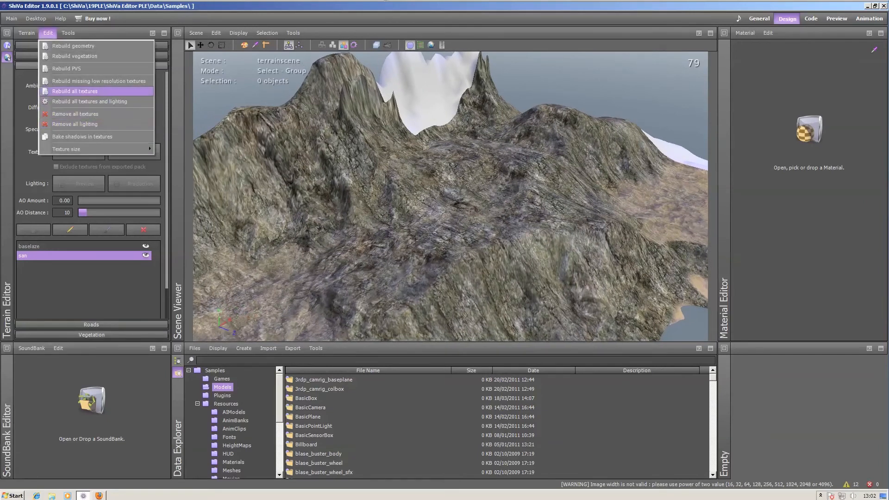
{"action": "mouse_move", "coordinate": [97, 81]}
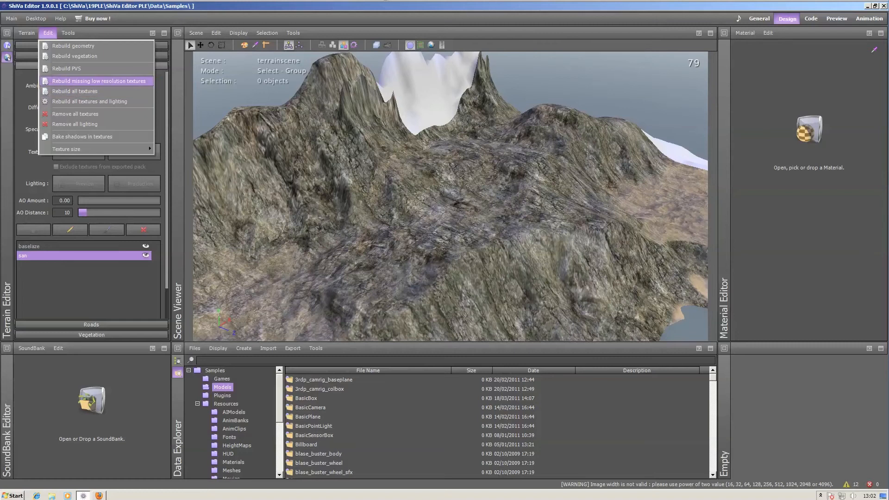
{"action": "mouse_move", "coordinate": [75, 123]}
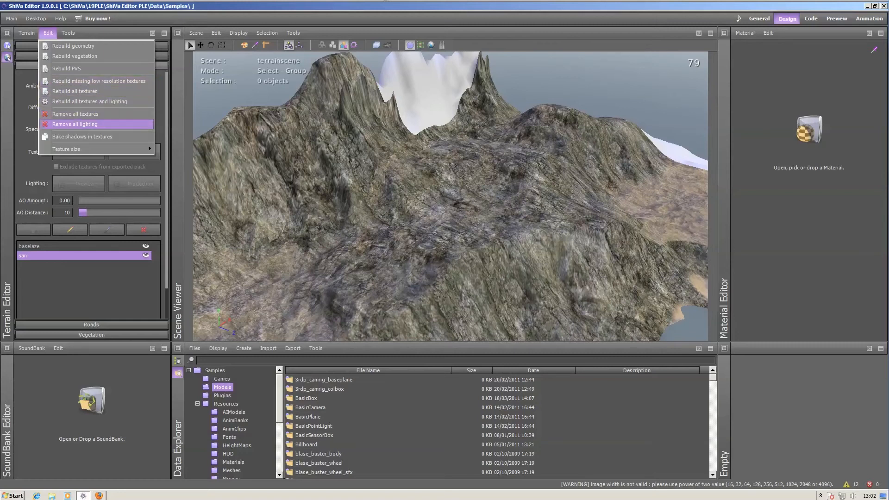